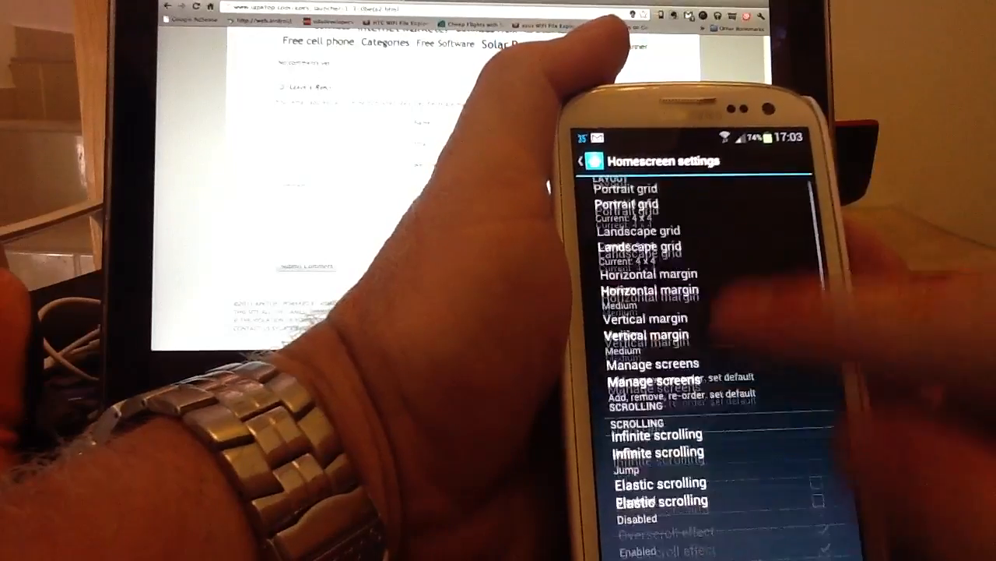
Set the homescreen transition effect from Scale to Wheel and confirm it in Homescreen settings
{"action": "scroll", "scroll_direction": "up", "scroll_amount": 3}
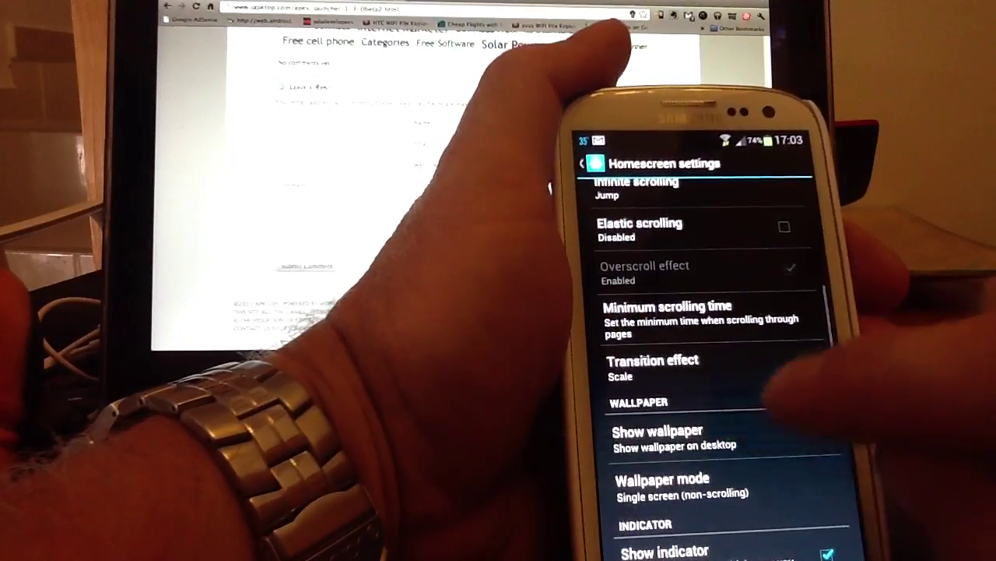
{"action": "left_click", "coordinate": [653, 360]}
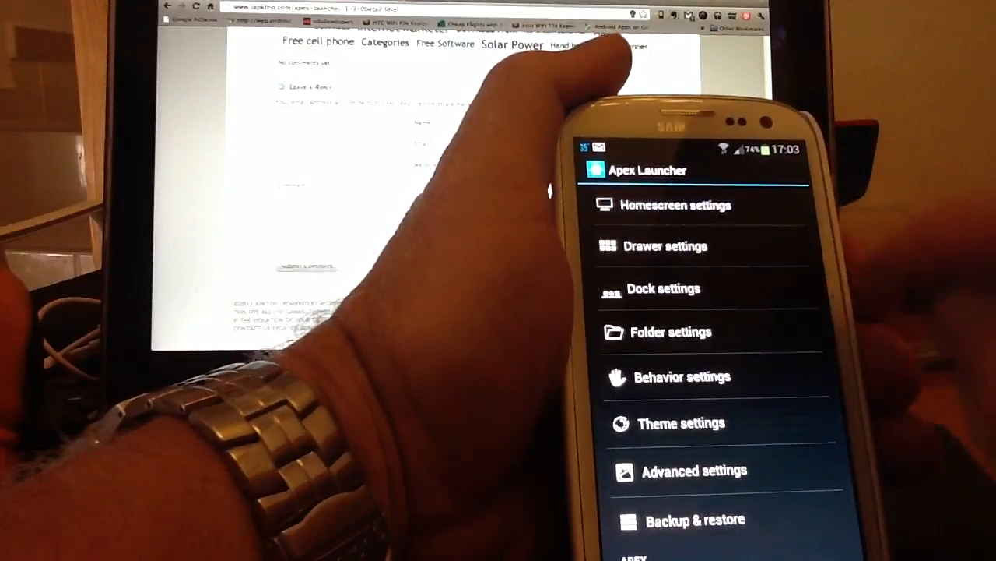
{"action": "left_click", "coordinate": [675, 205]}
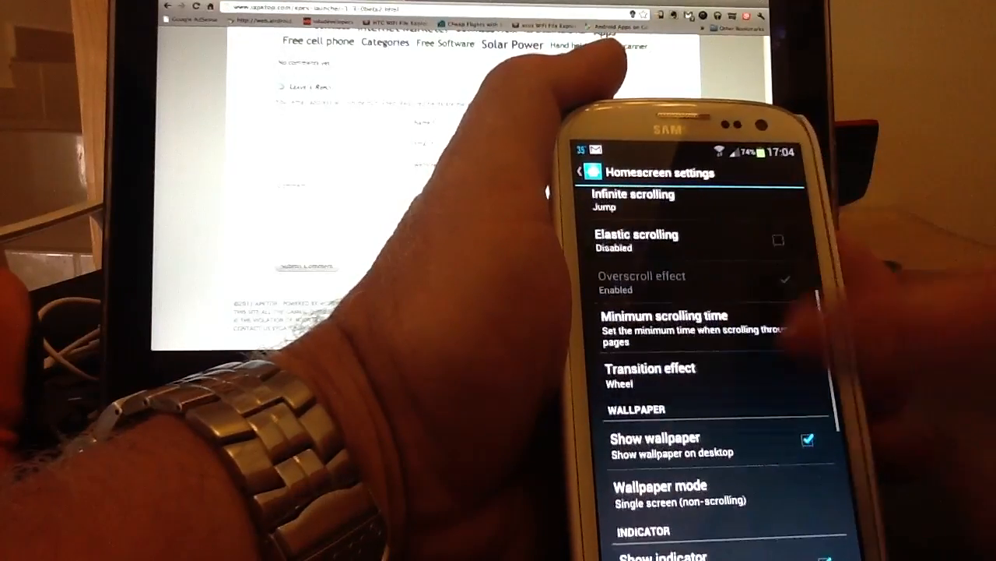